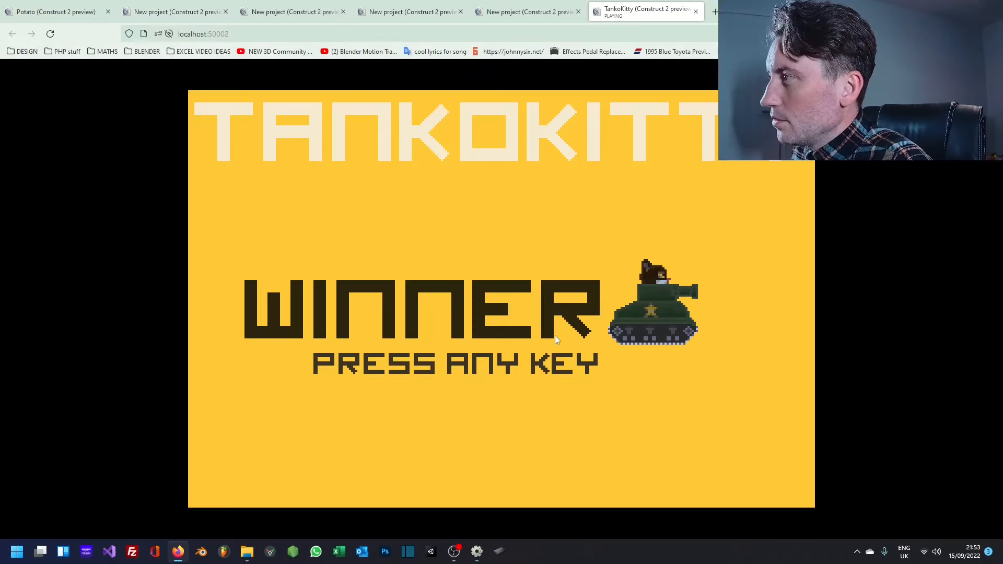
- Dismiss the winner screen and start a level from the title screen
key(space)
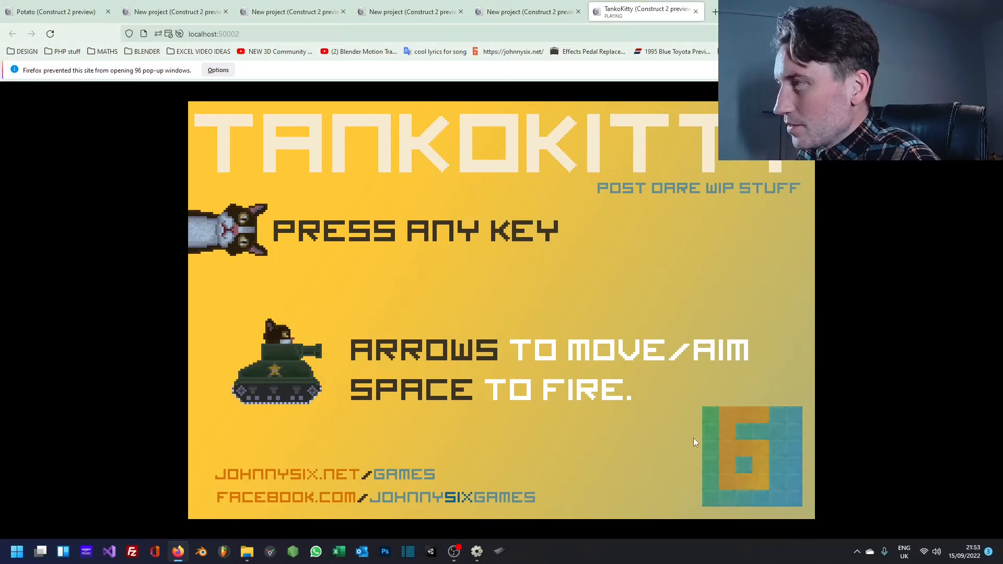
key(space)
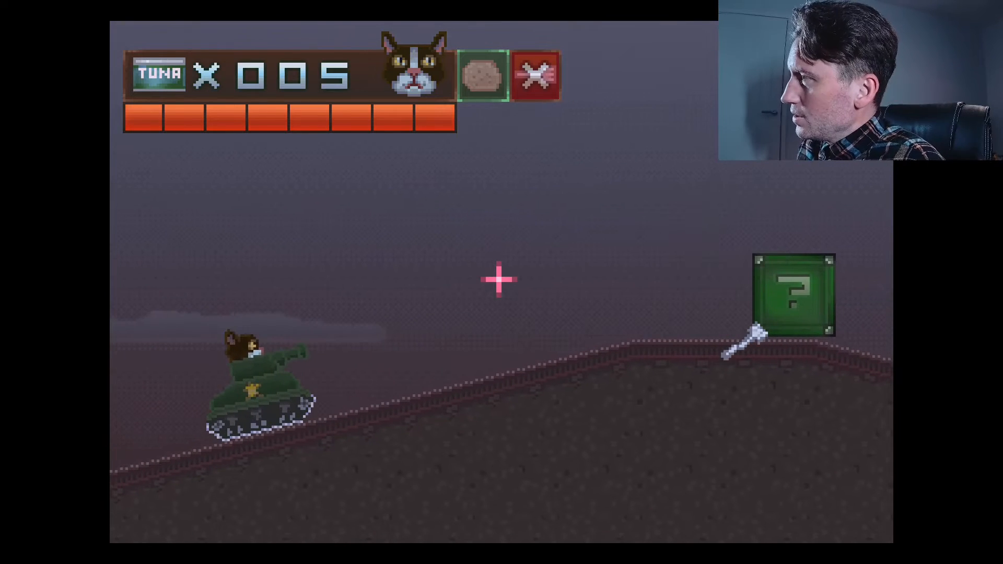
- Close the preview and return to the editor's Layout 1 view
click(499, 280)
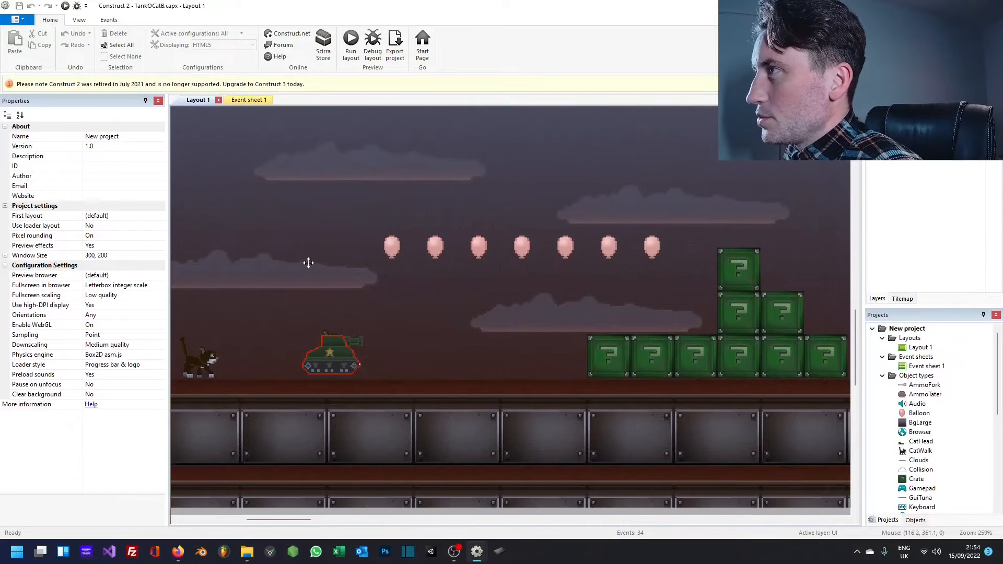
- Build event 53: pinned ForkHit with Shift picks its Crate and applies force toward xhair
click(241, 99)
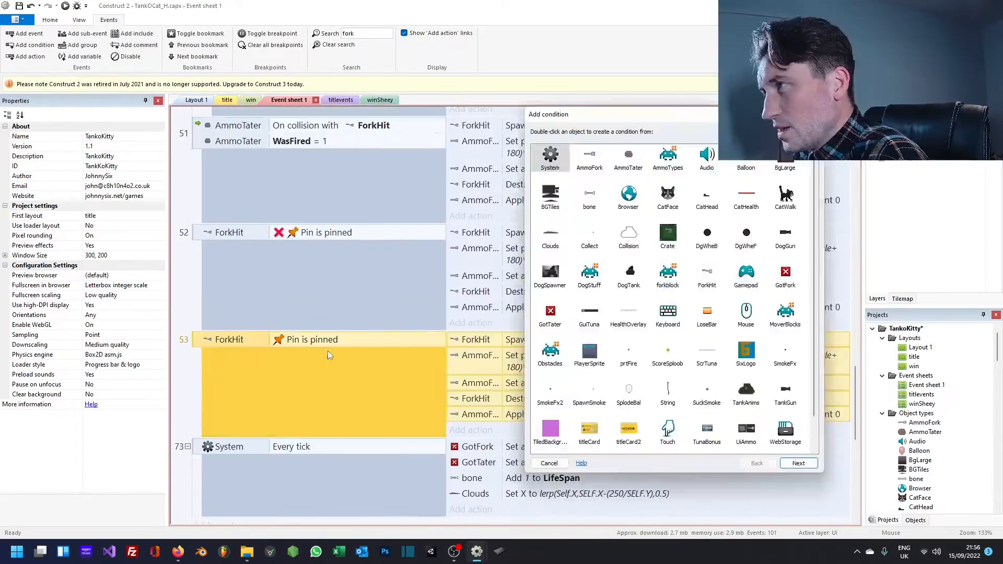
double_click(549, 157)
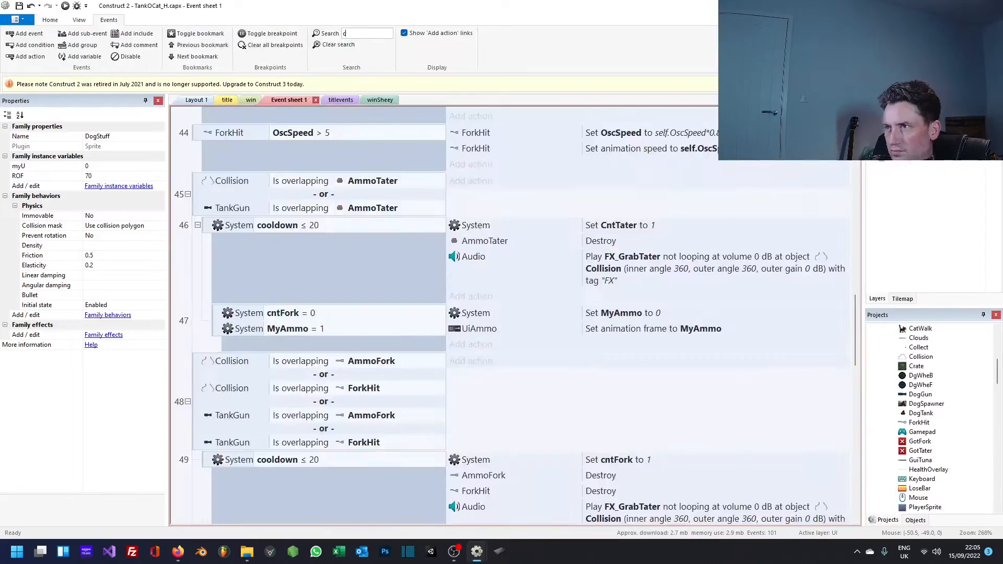
click(197, 100)
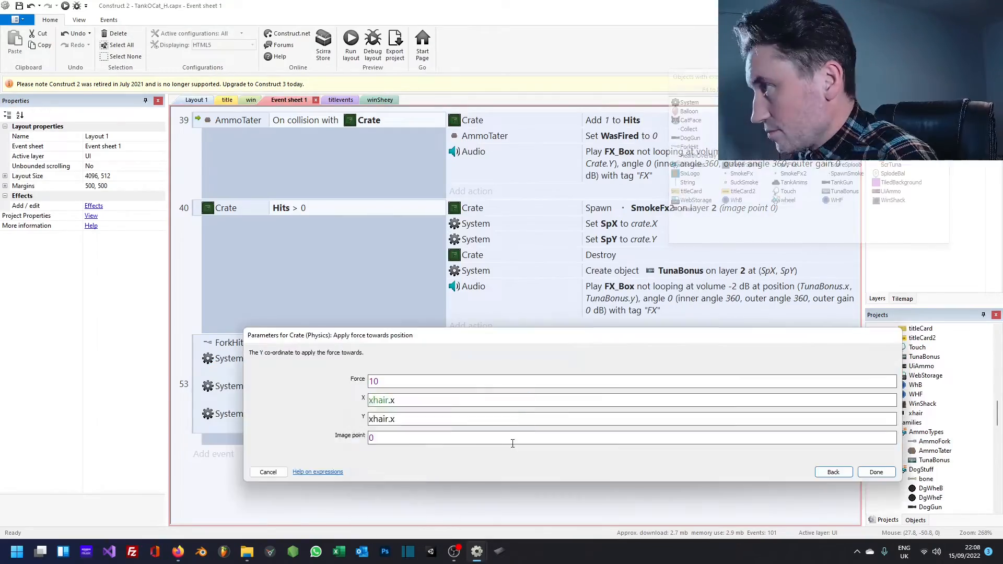
click(876, 472)
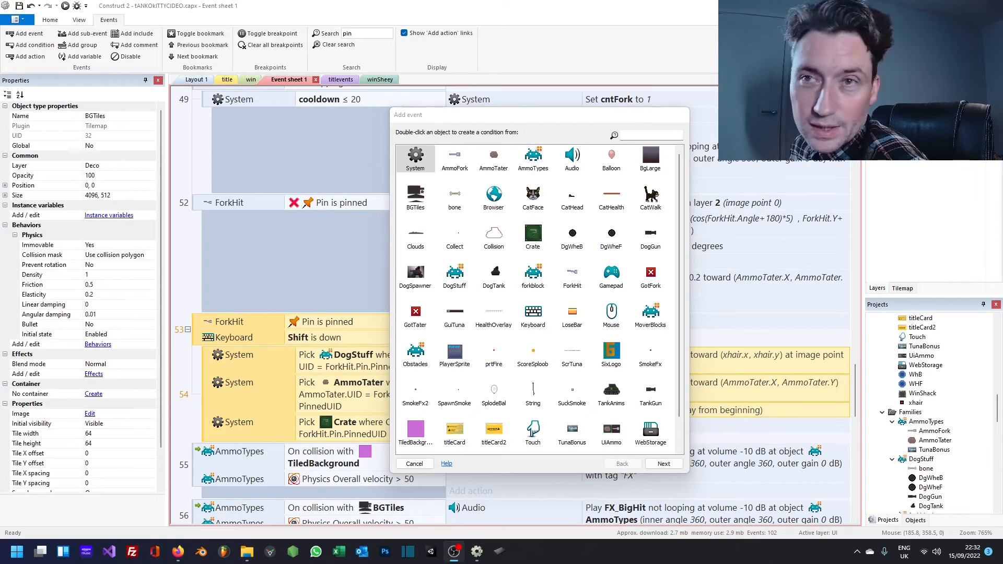
- Add a System For Each Crate loop event
double_click(416, 155)
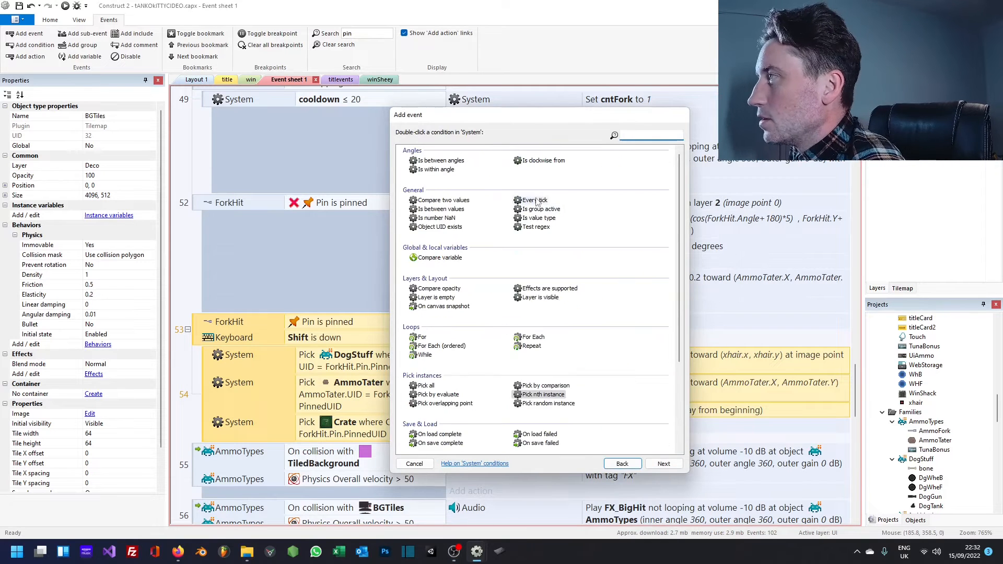
double_click(530, 337)
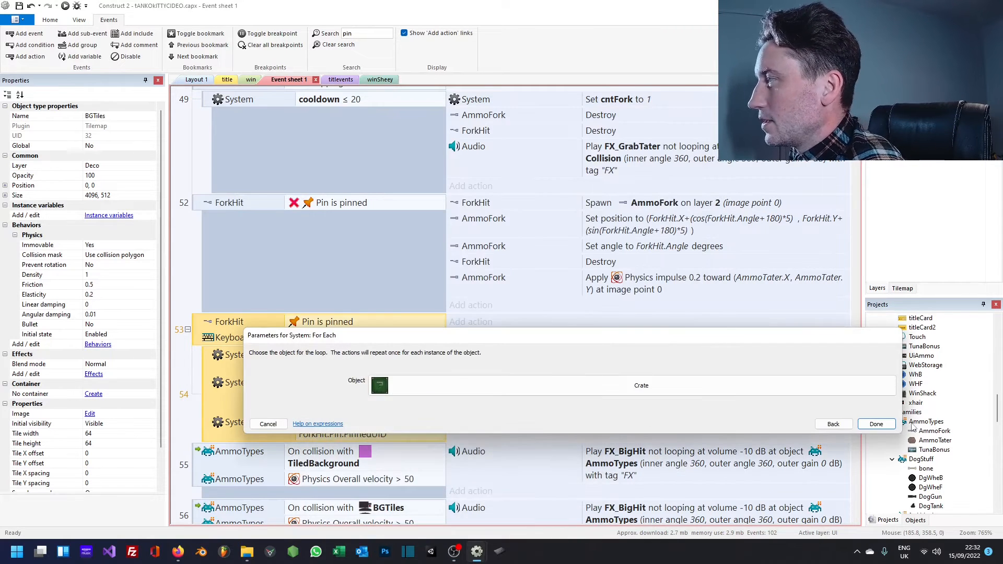
click(875, 424)
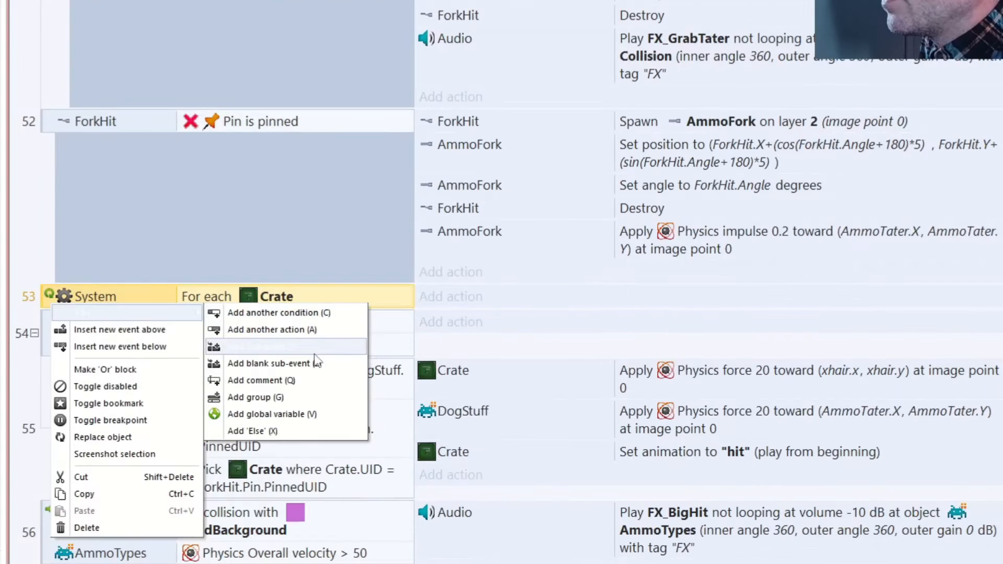
- Add the condition Crate is overlapping ForkHit to the loop event
click(276, 313)
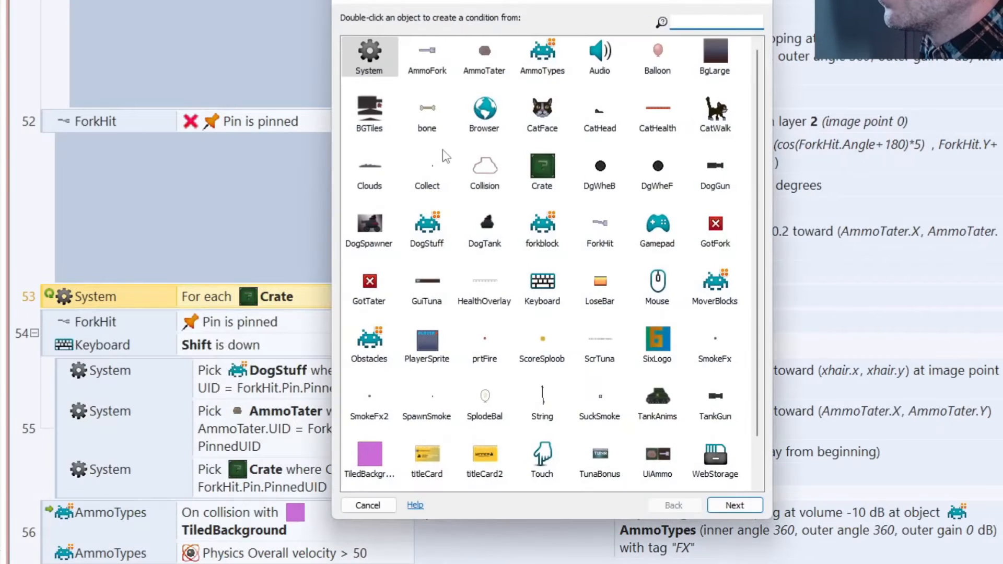
click(542, 166)
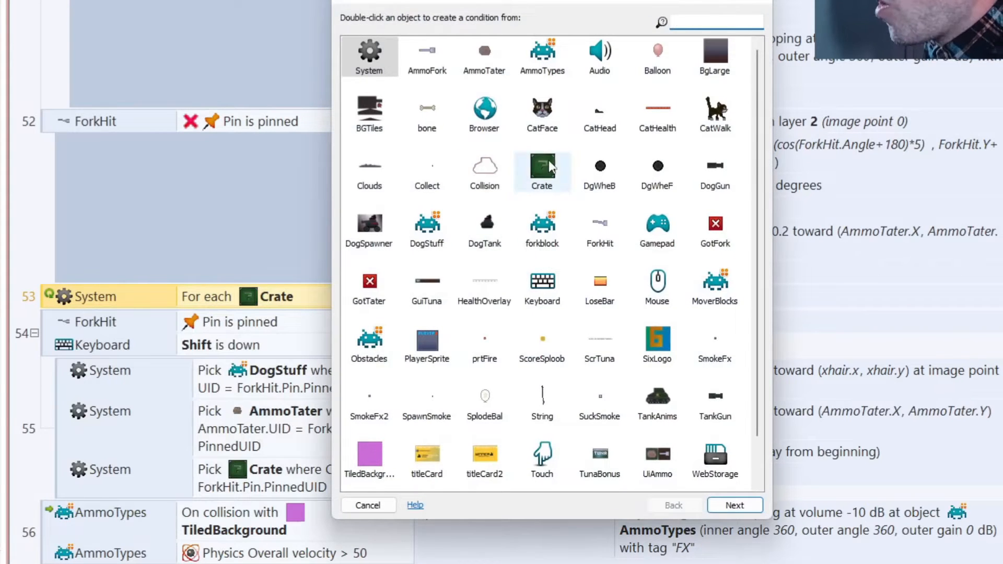
double_click(541, 166)
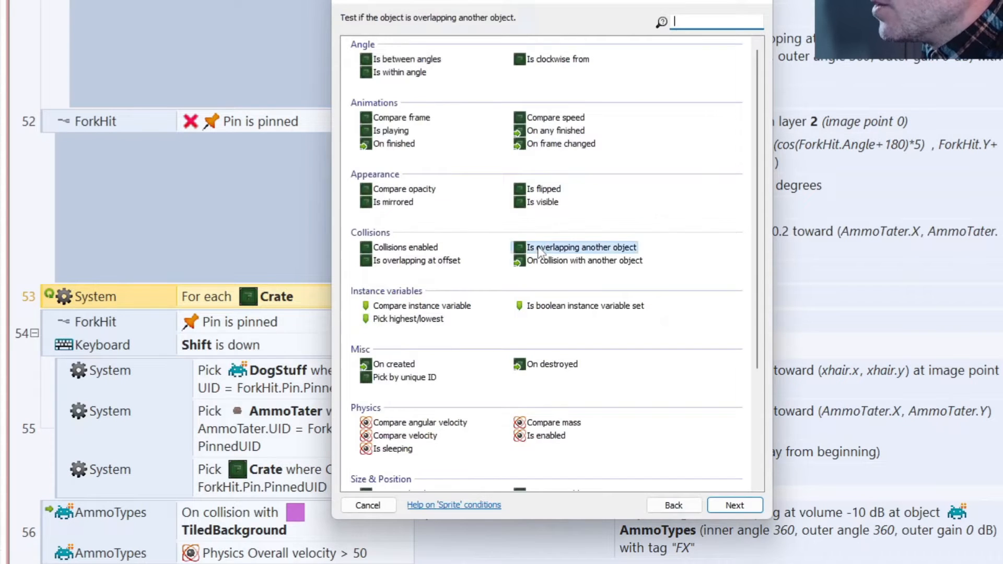
click(734, 505)
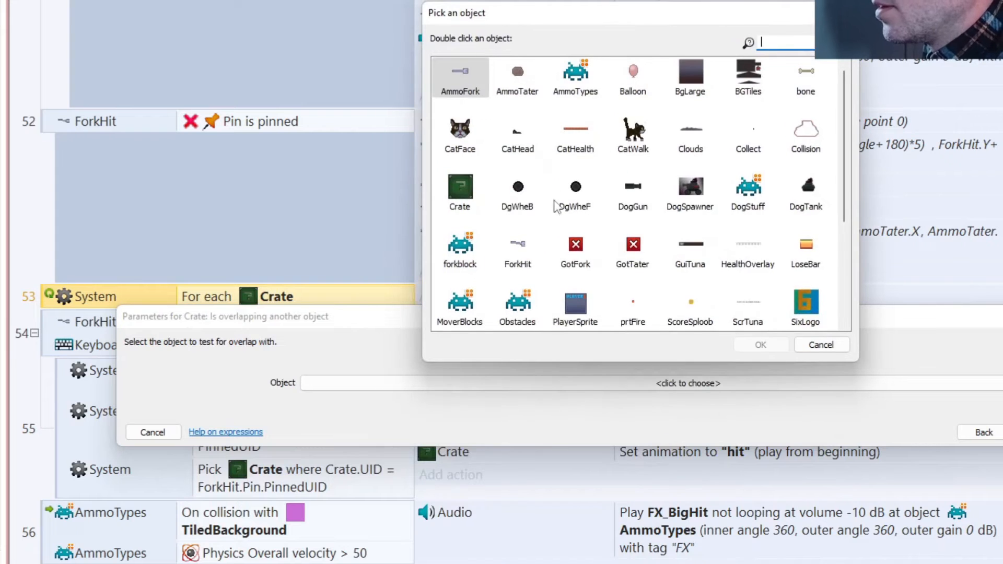
click(821, 345)
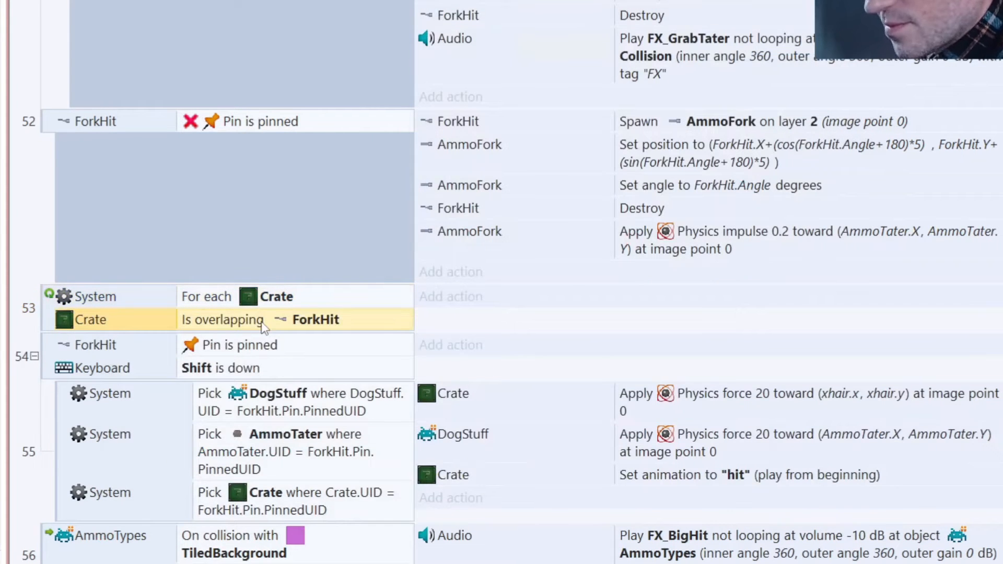
click(239, 345)
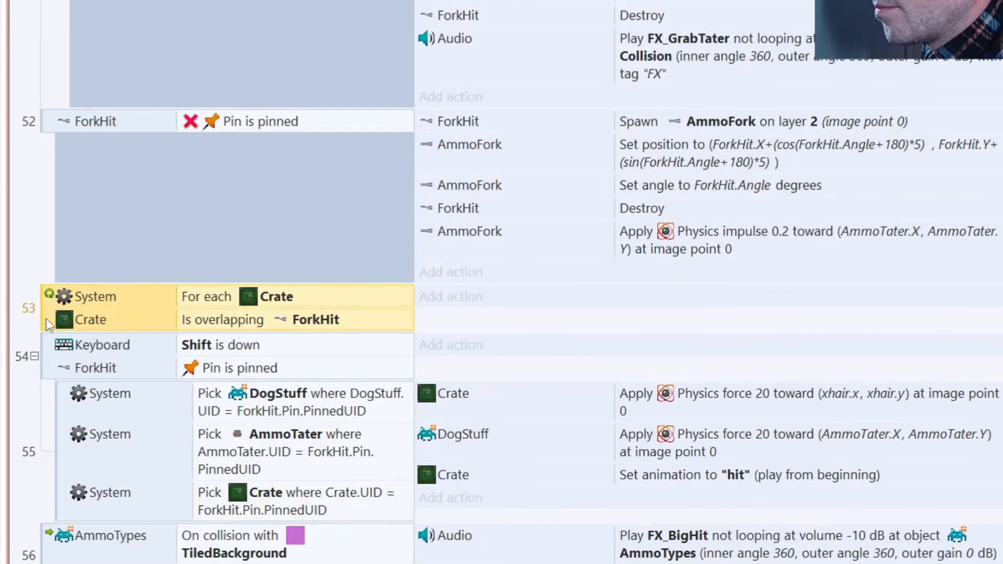
- Add a Compare two values condition Crate.UID = ForkHit.Pin.PinnedUID under the loop
right_click(89, 319)
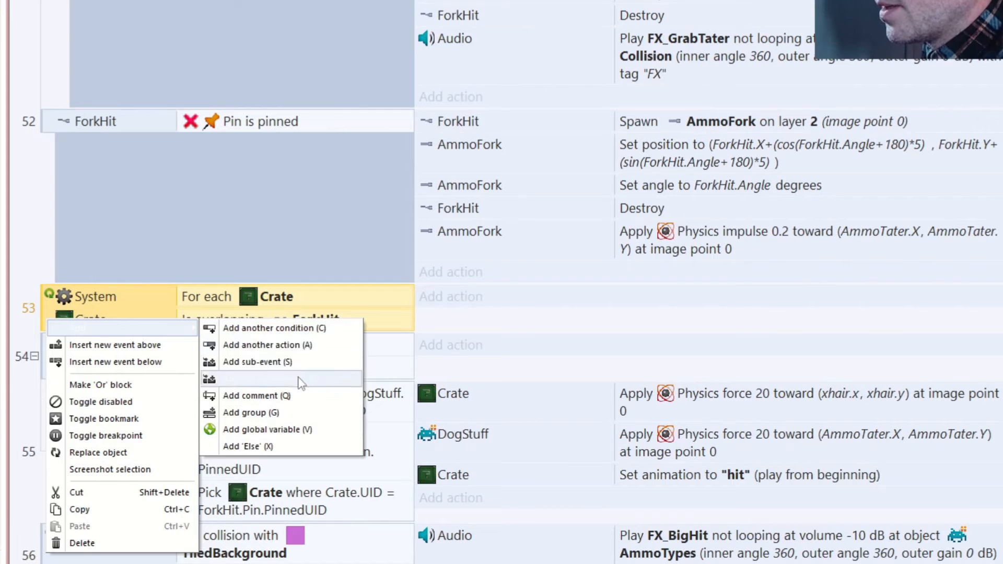
click(274, 327)
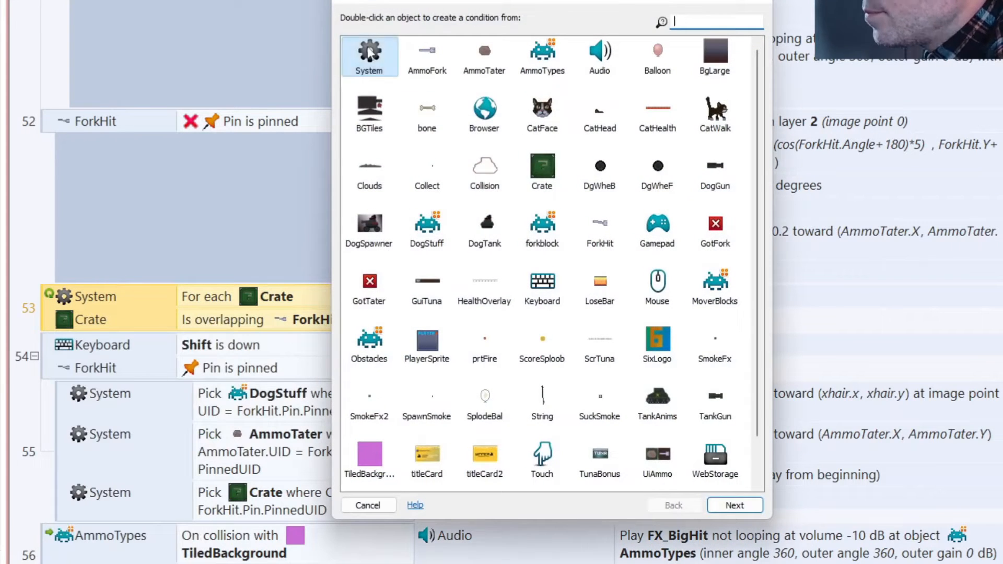
double_click(369, 54)
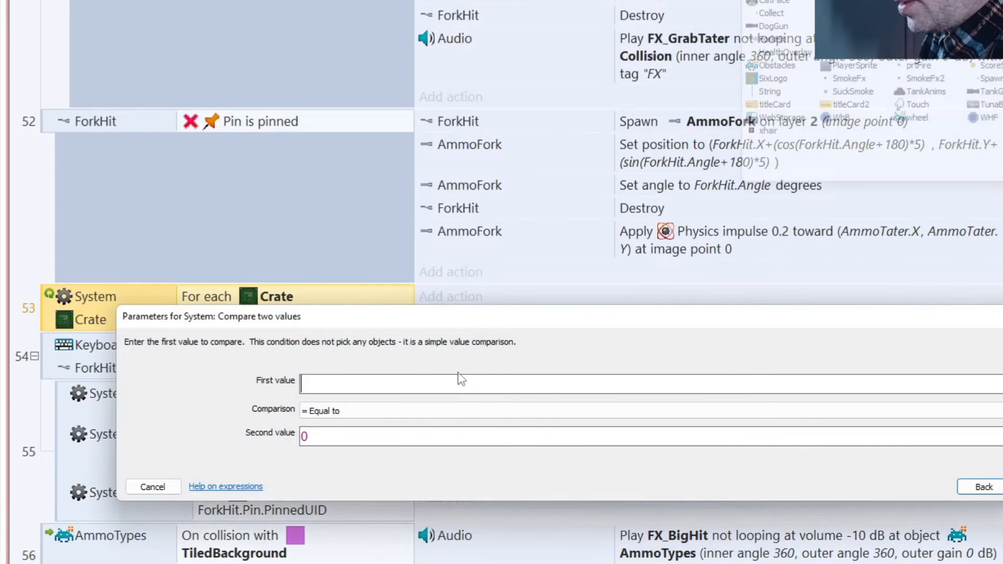
text(Crate)
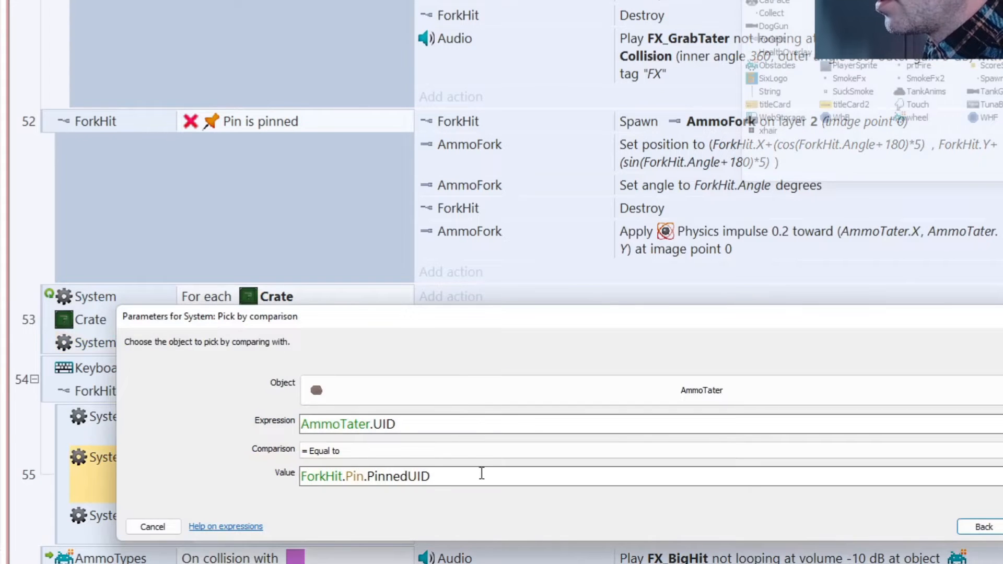
click(982, 526)
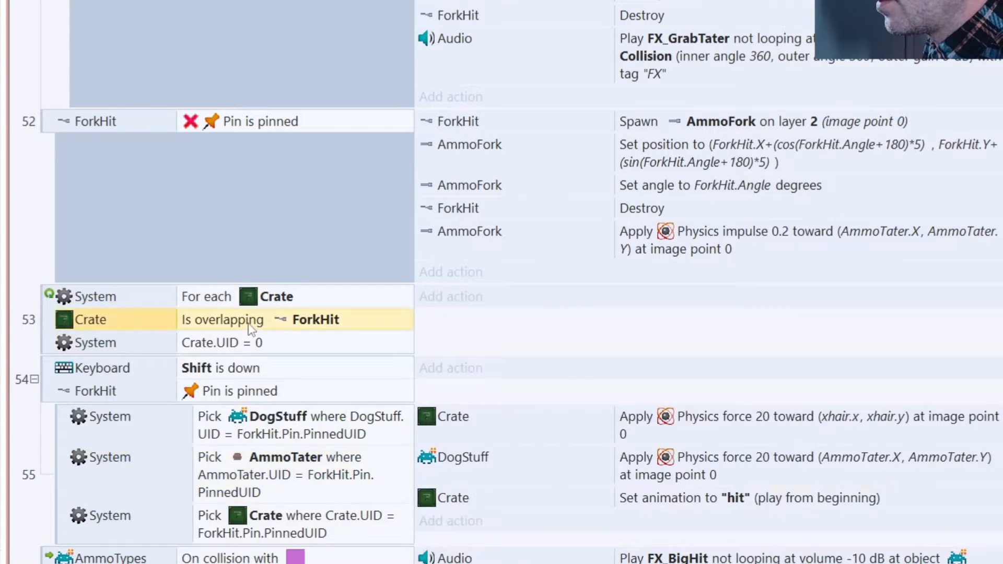
- Adjust the comparison value and move the Shift-down and Pin-is-pinned conditions into the event
double_click(221, 342)
text(ForkHit.Pin.PinnedUID)
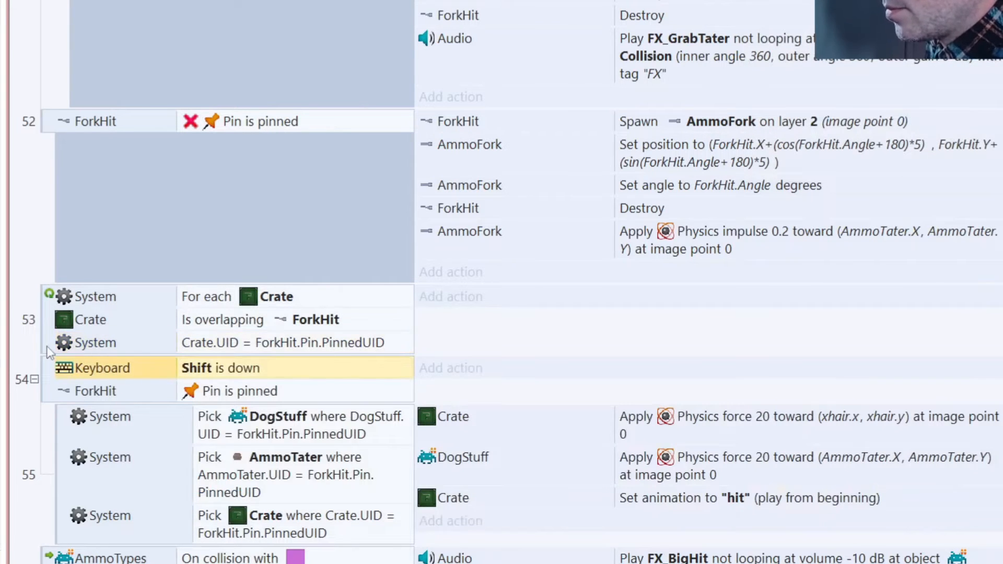
mouse_move(83, 358)
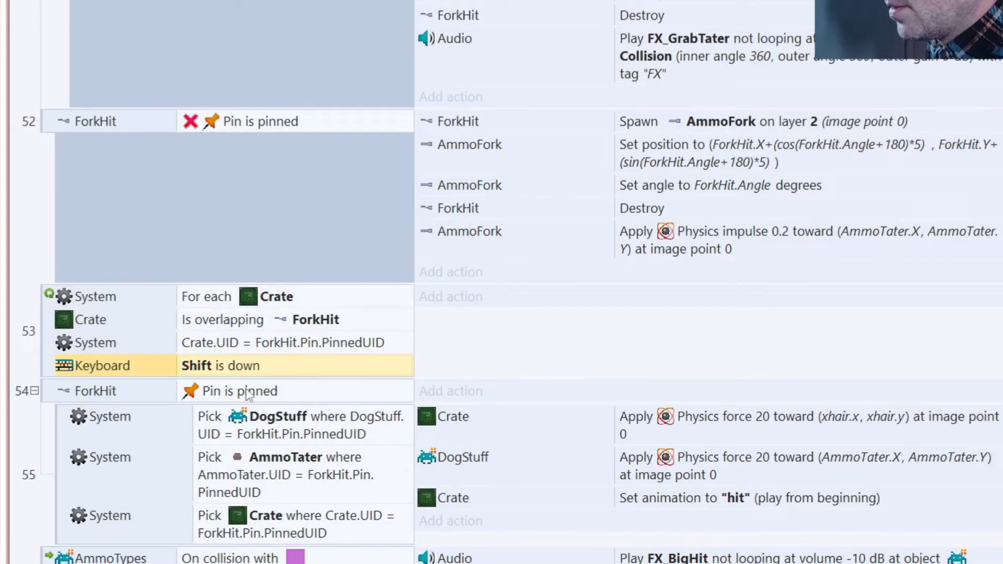
click(239, 390)
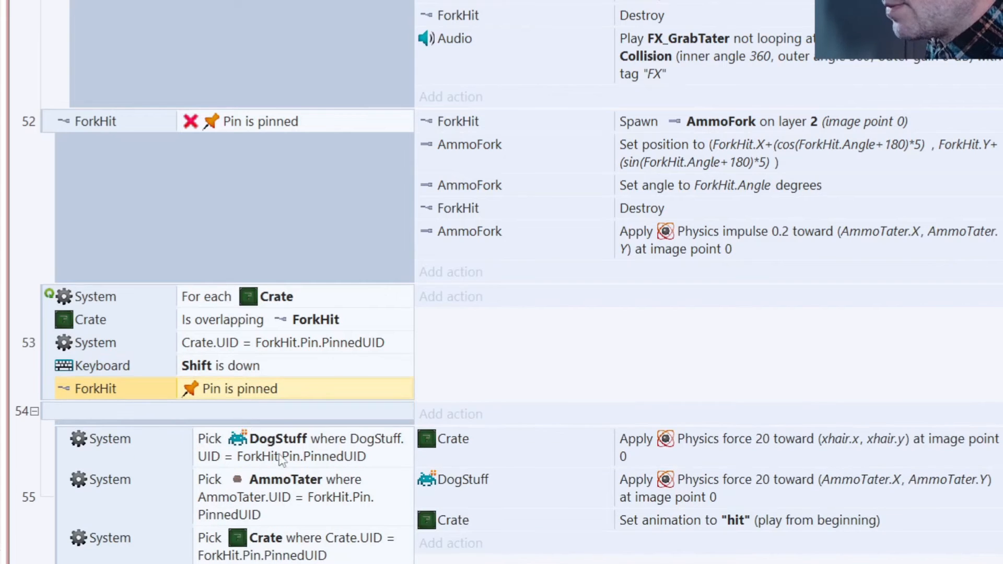
mouse_move(298, 526)
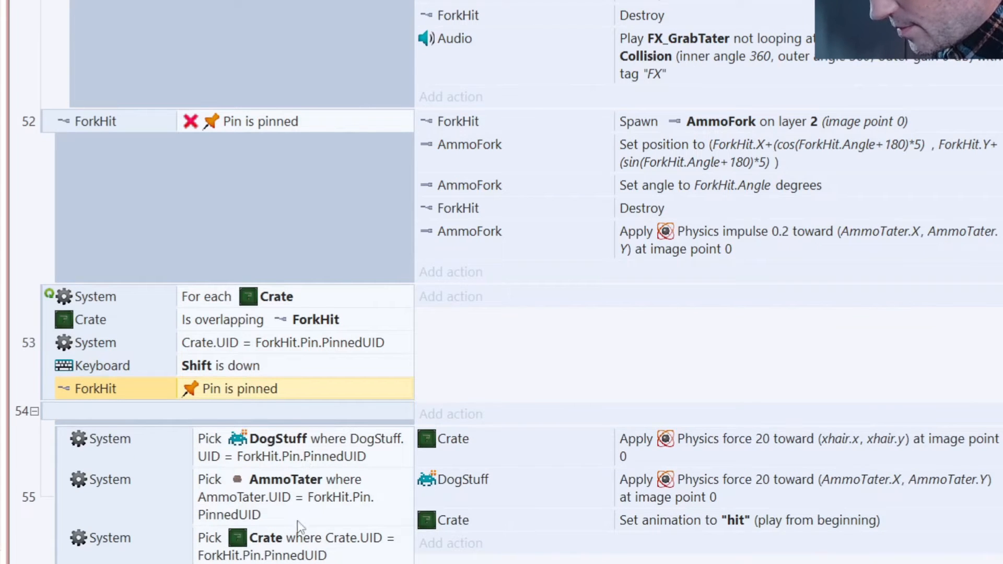
- Move the Crate force-20 and hit-animation actions into event 53, remove the old Shift event, show Layout 1
click(538, 438)
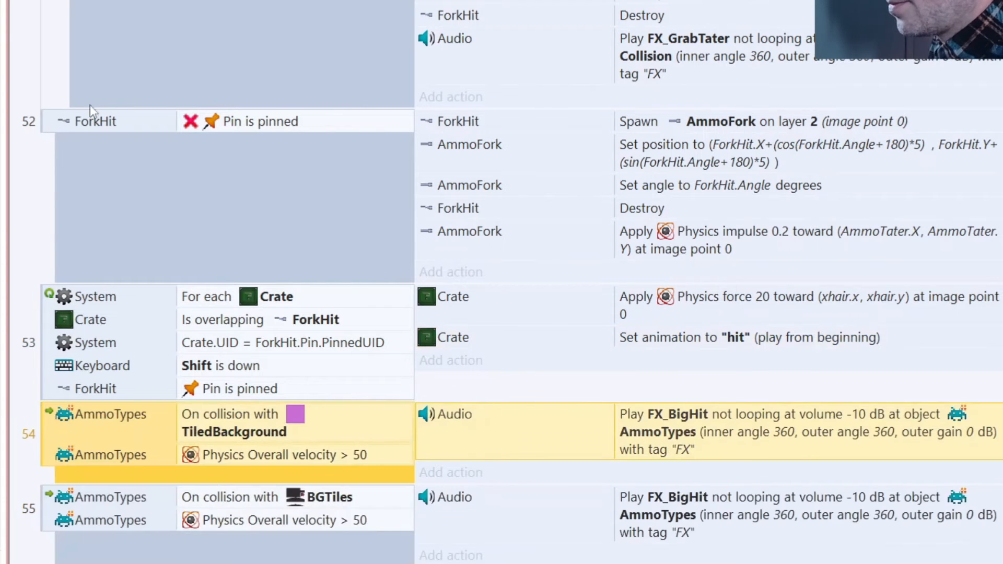
mouse_move(93, 110)
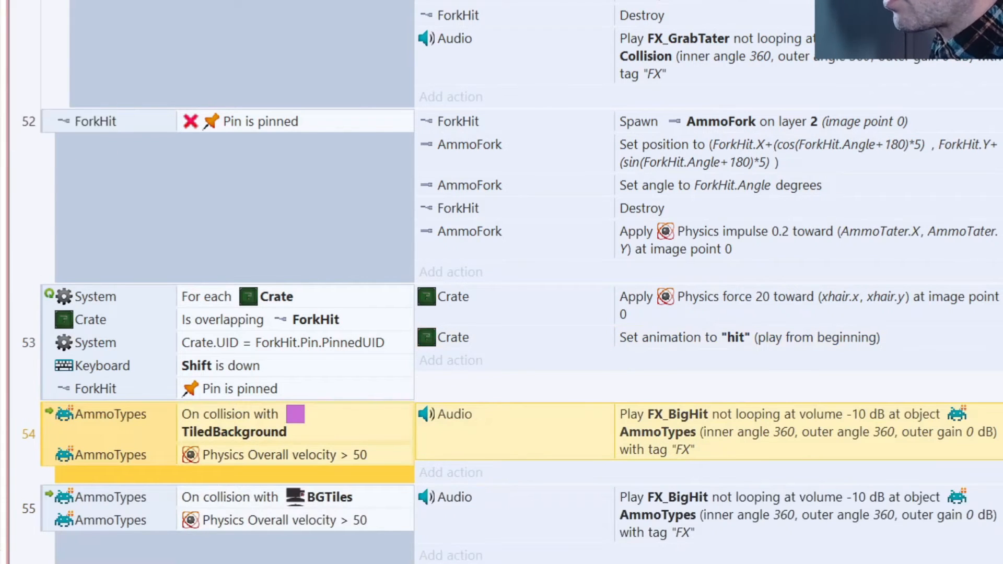
click(197, 78)
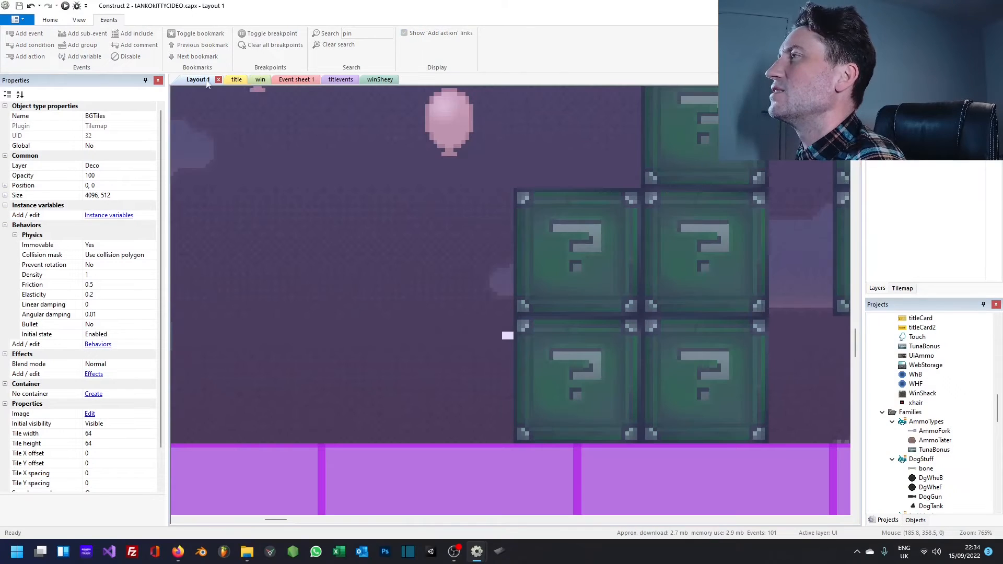
- Run the layout to check the pinned fork pushes its crate, then return to the layout
click(50, 19)
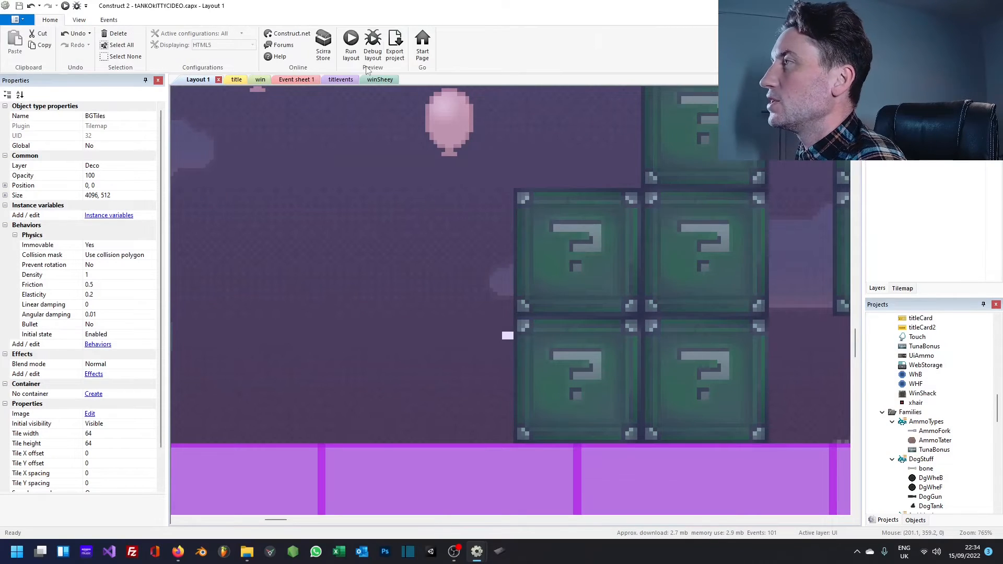
click(351, 39)
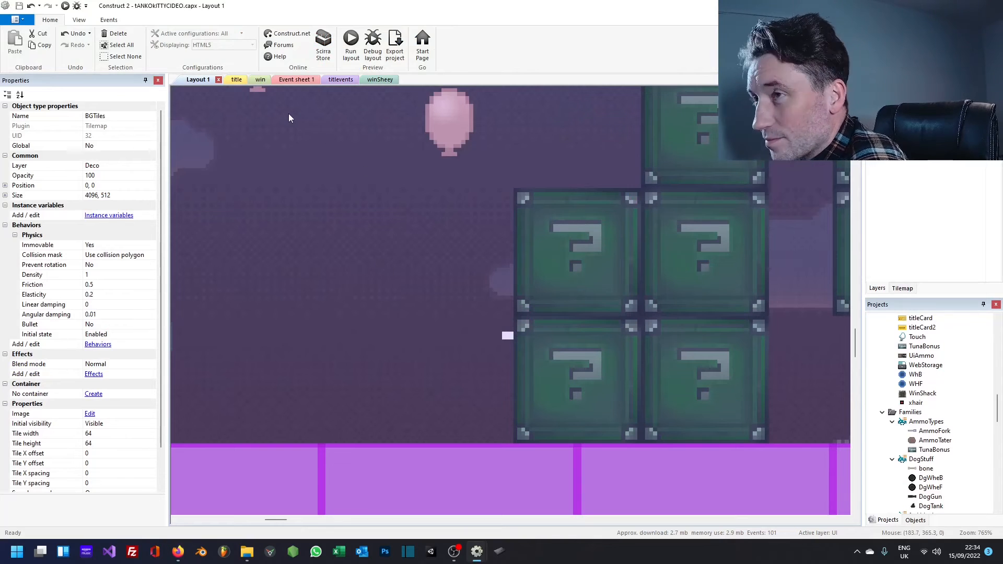
mouse_move(333, 119)
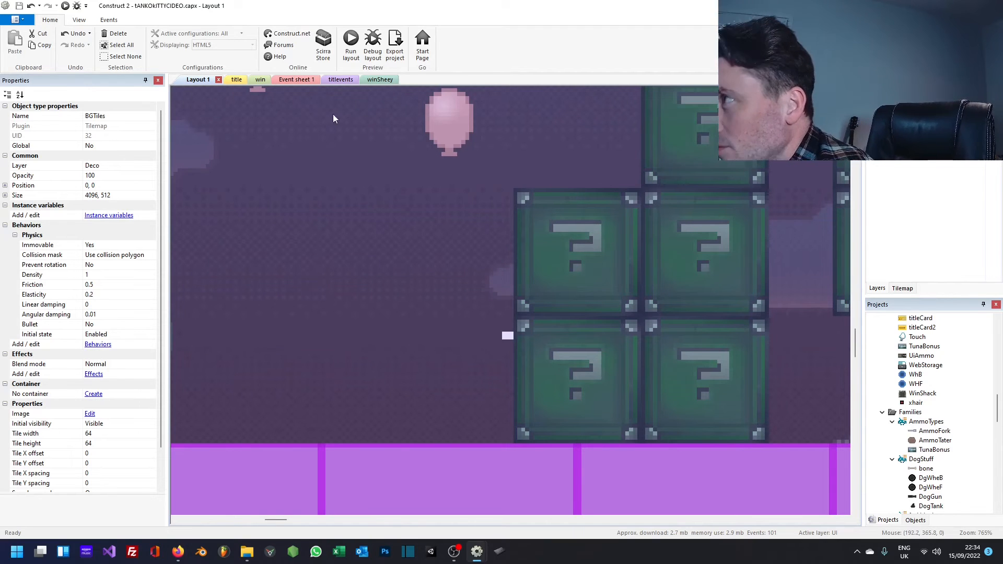
click(350, 42)
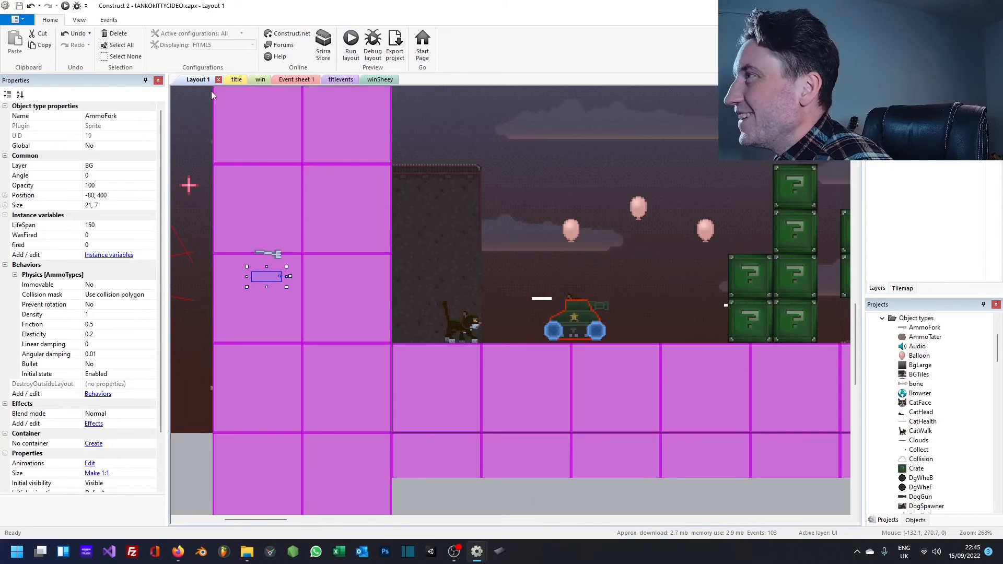
- Retarget the TunaBonus disable-physics-collisions action from AmmoTater to Crate
click(290, 80)
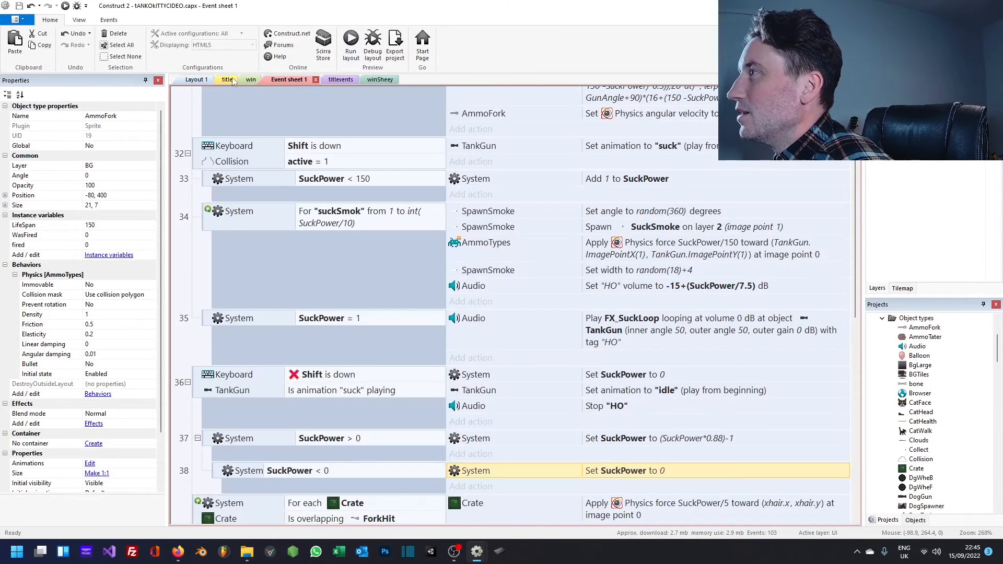
scroll(up, 3)
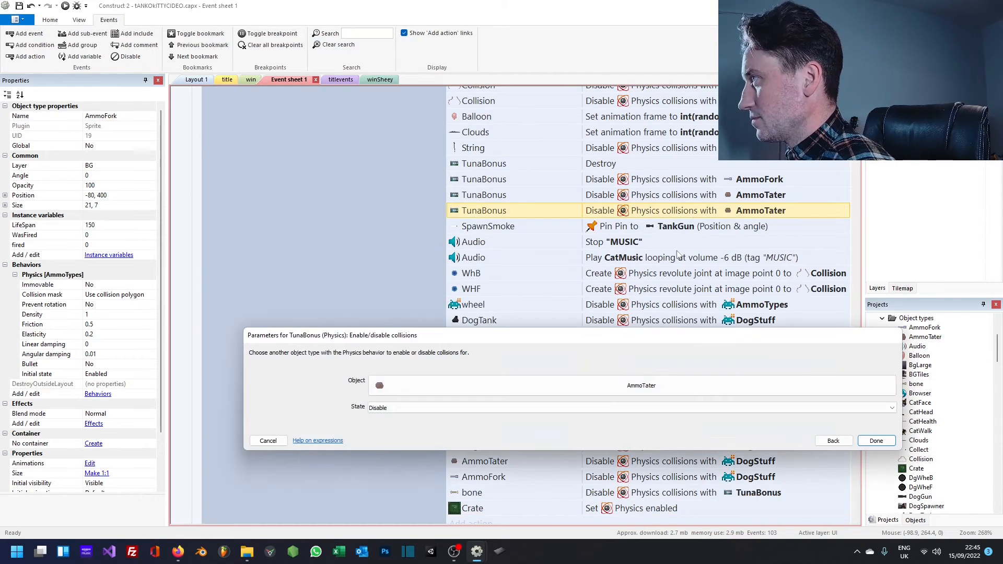
click(916, 468)
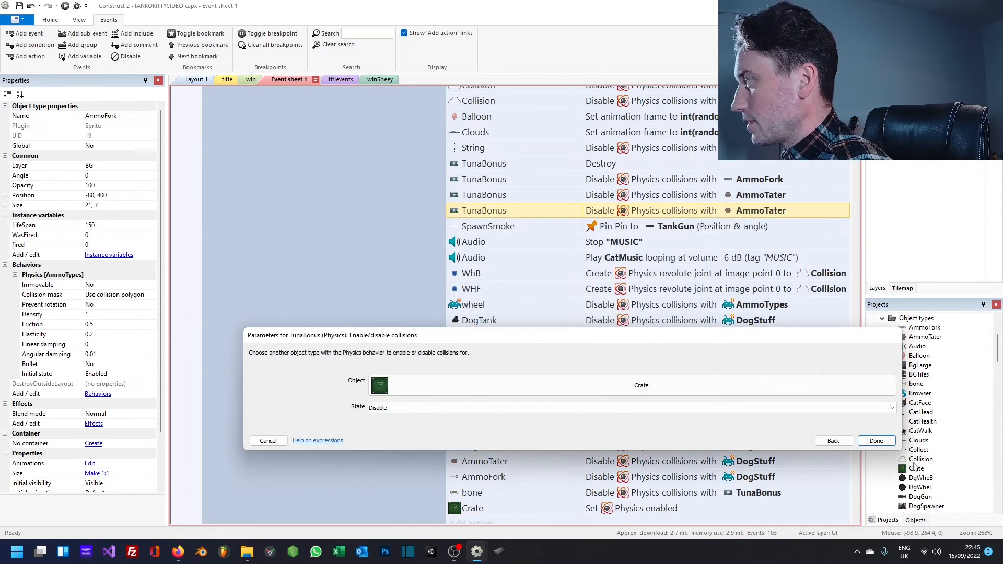